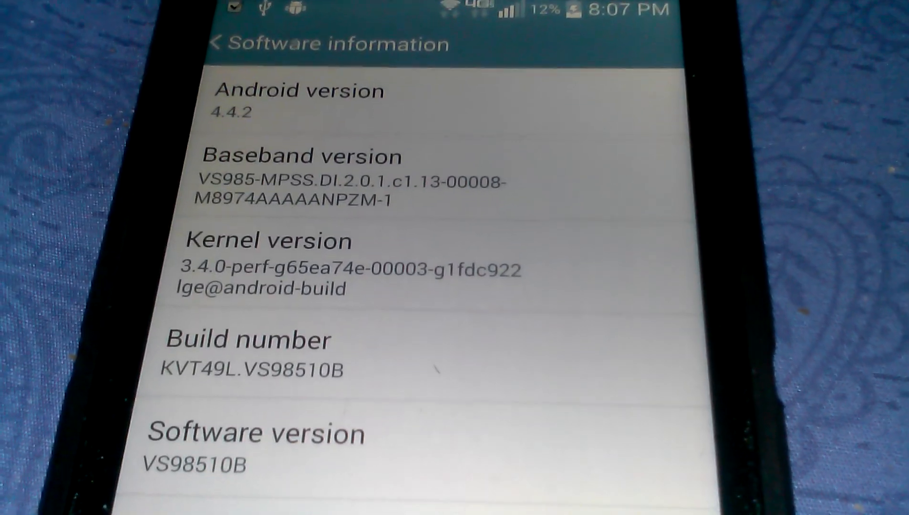
Step: Unlock Developer options via the Build number entry under Software information
{"action": "left_click", "coordinate": [219, 44]}
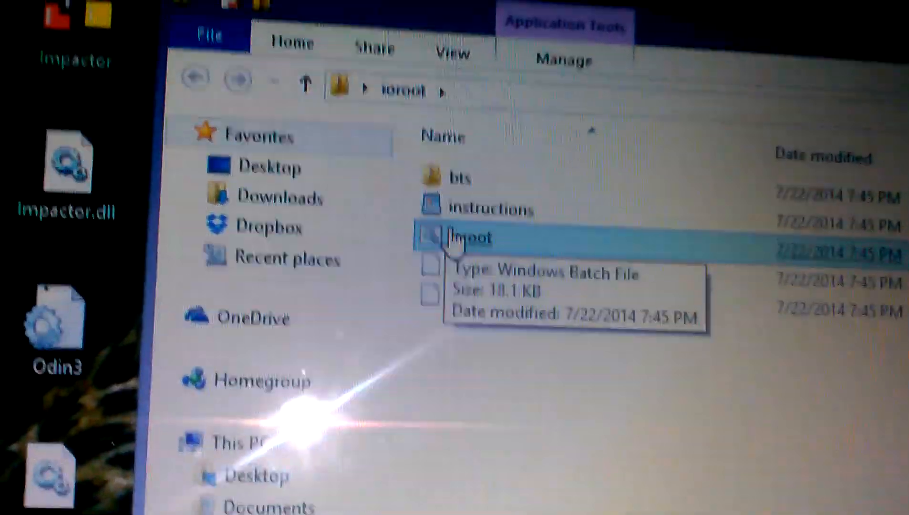
Step: Launch ioroot.bat so its console waits at the ADB RSA fingerprint prompt
{"action": "double_click", "coordinate": [469, 237]}
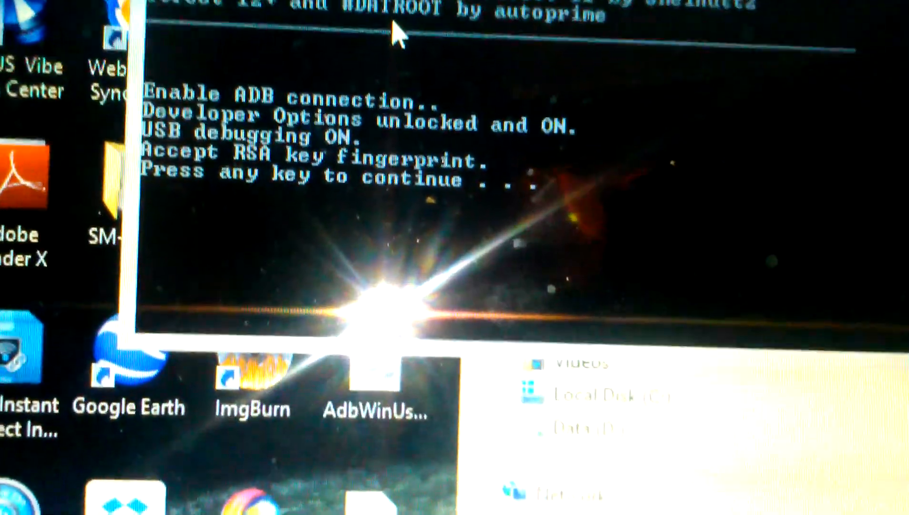